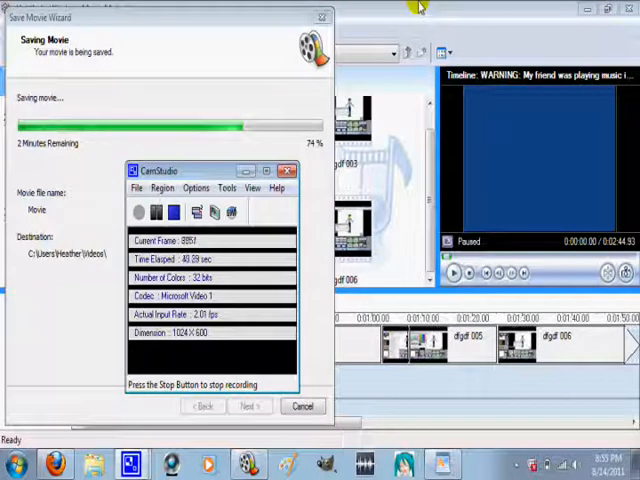
Step: Switch to the Firefox window showing the free RAR software download page
left_click(287, 170)
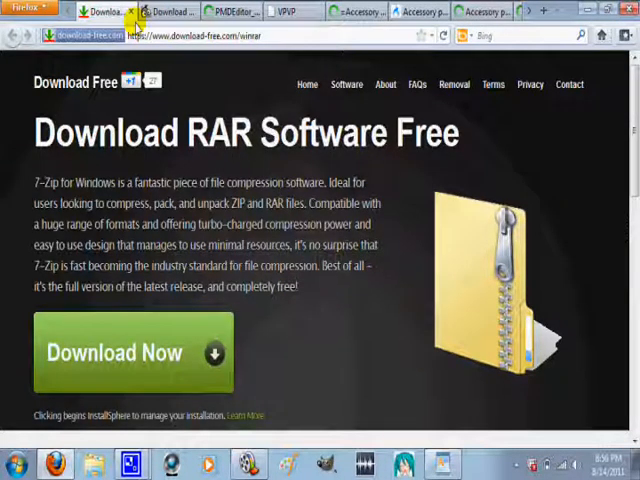
Step: Close the download-free.com RAR tab to reveal the FileHippo DirectX 9.0c page
left_click(131, 17)
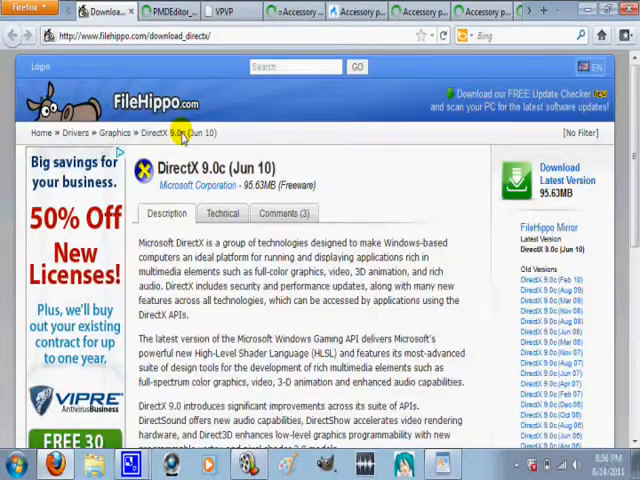
mouse_move(197, 186)
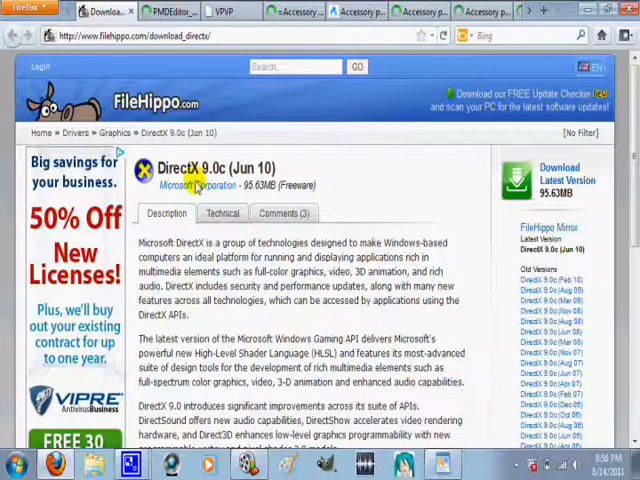
mouse_move(394, 159)
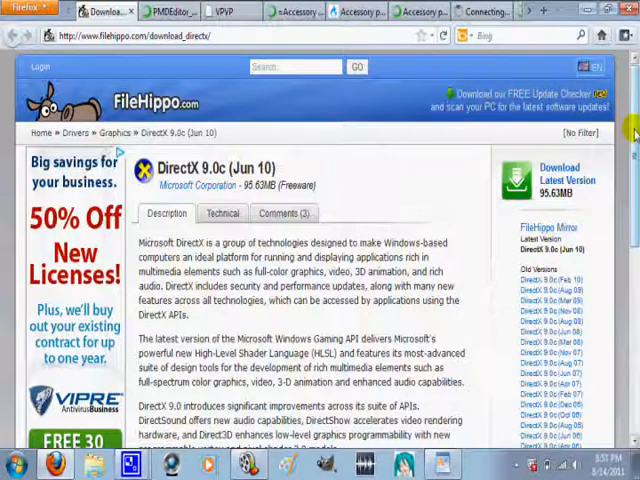
scroll("down", 3)
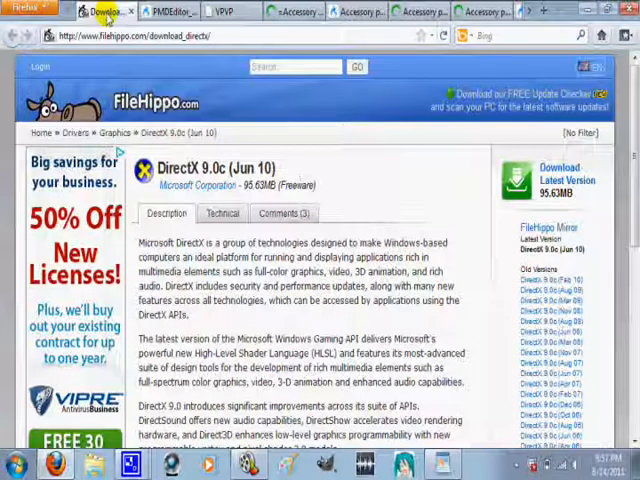
Step: Close the DirectX 9.0c tab and scroll through the VPVP MikuMikuDance download page
double_click(253, 166)
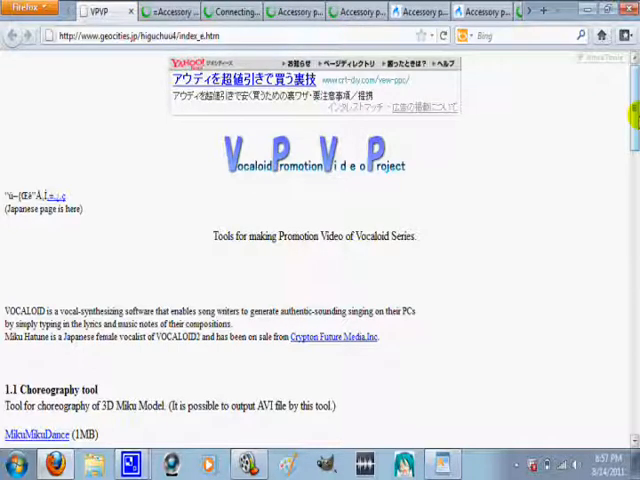
scroll("down", 3)
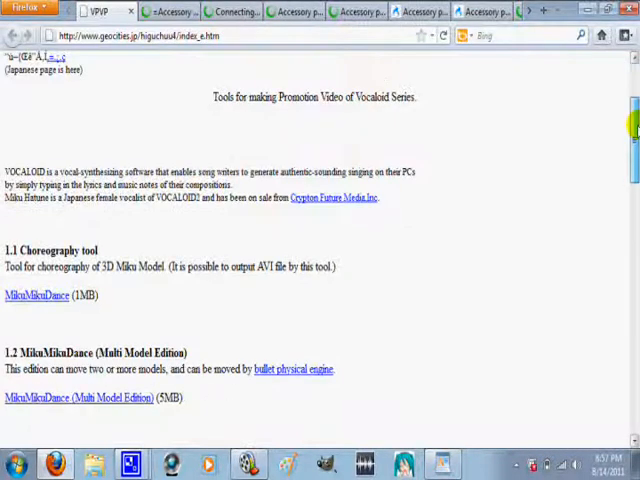
scroll("down", 3)
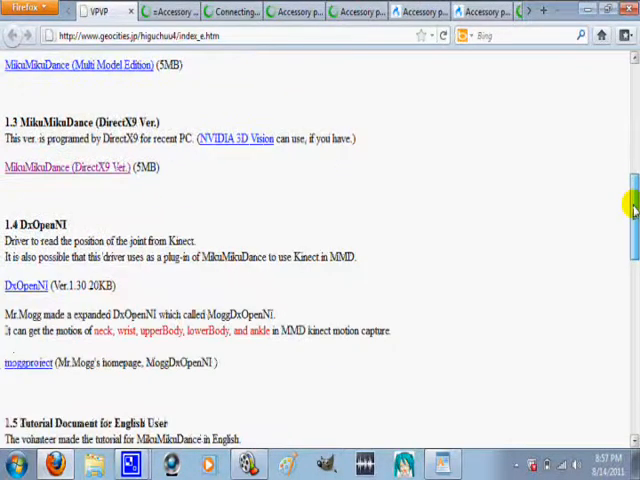
scroll("down", 3)
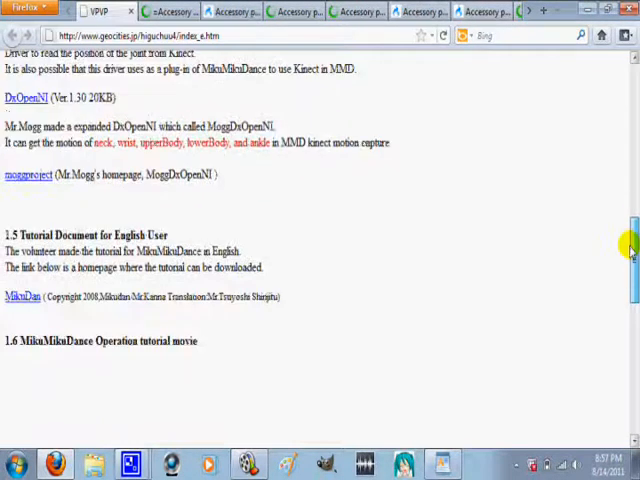
scroll("down", 3)
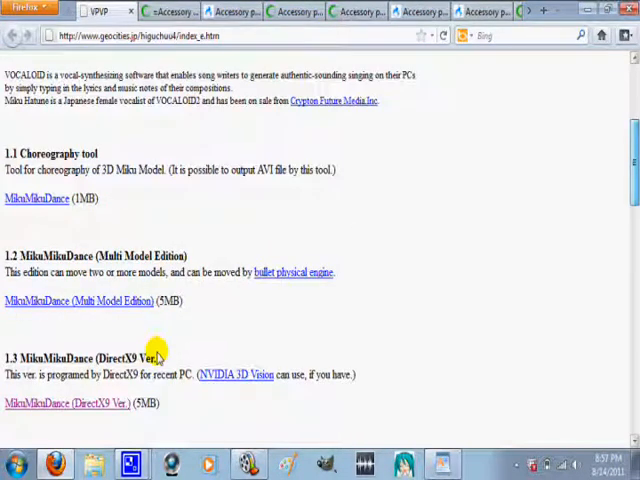
mouse_move(606, 234)
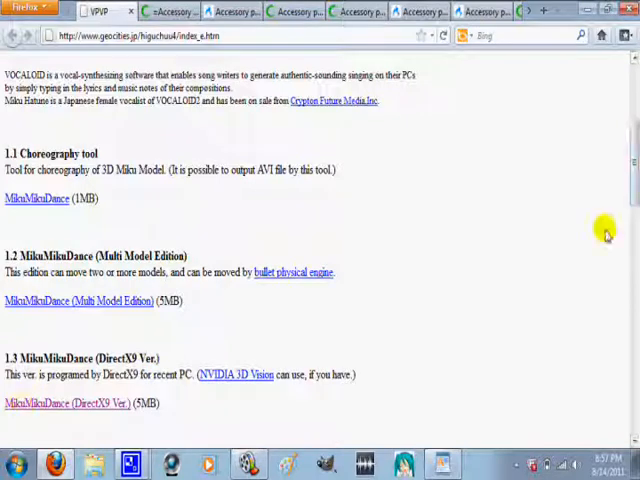
scroll("down", 3)
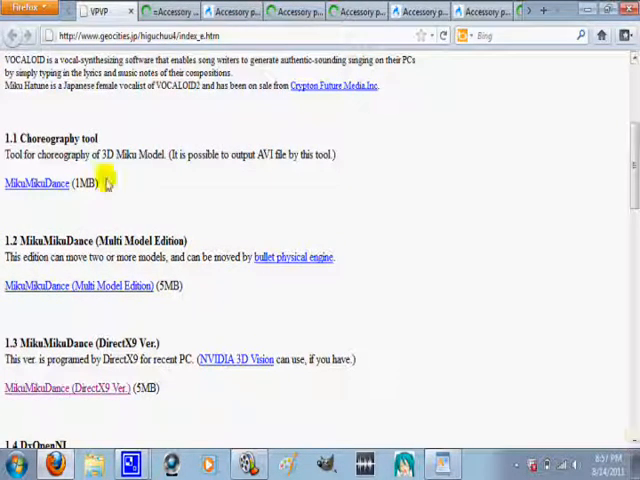
mouse_move(593, 425)
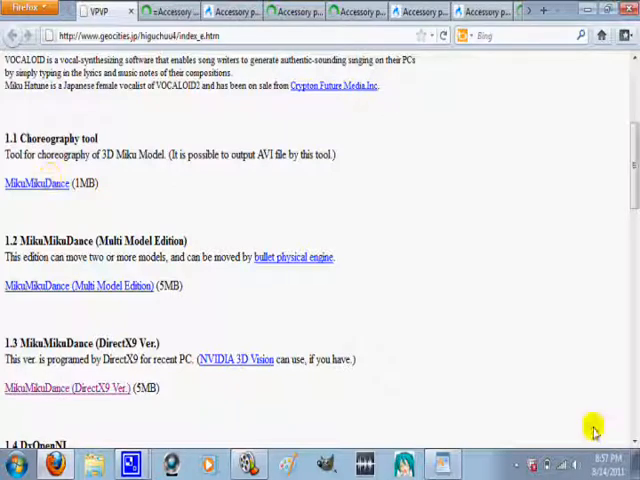
scroll("down", 3)
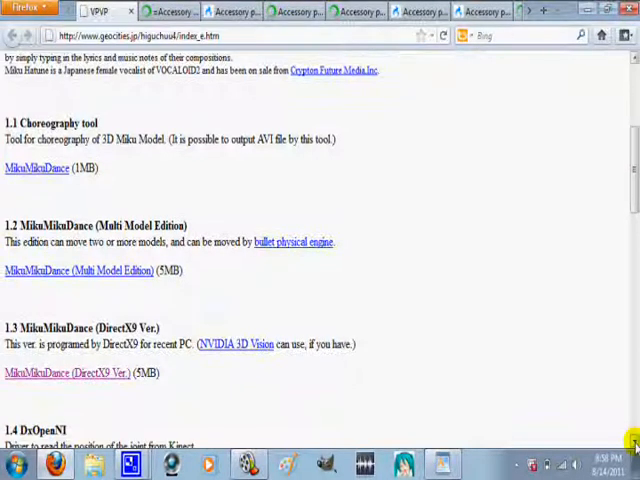
mouse_move(251, 344)
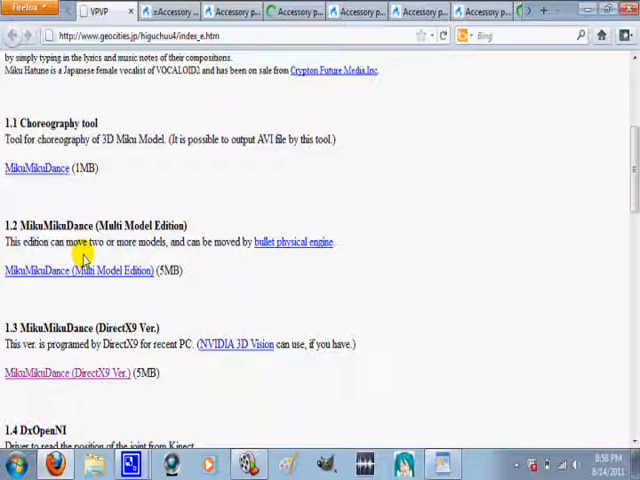
mouse_move(84, 249)
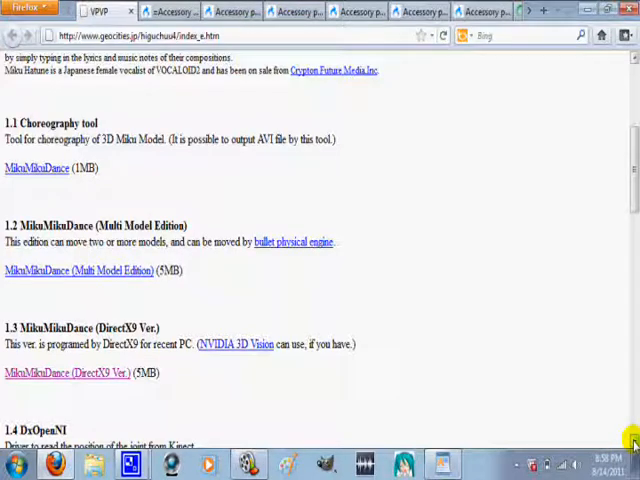
scroll("down", 3)
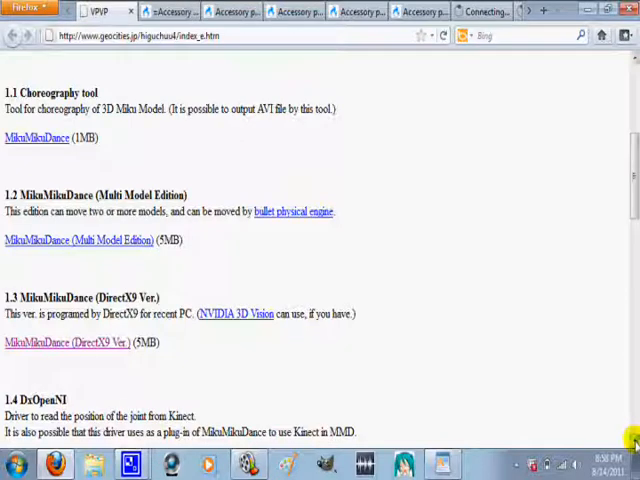
scroll("down", 3)
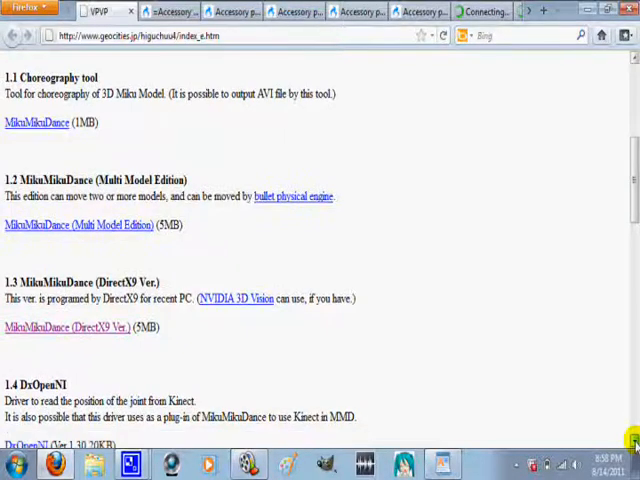
mouse_move(193, 214)
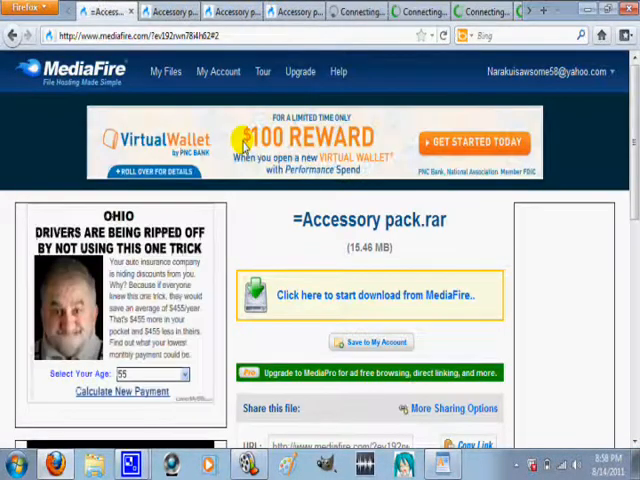
Step: Scroll down the =Accessory pack.rar MediaFire download page
scroll("down", 3)
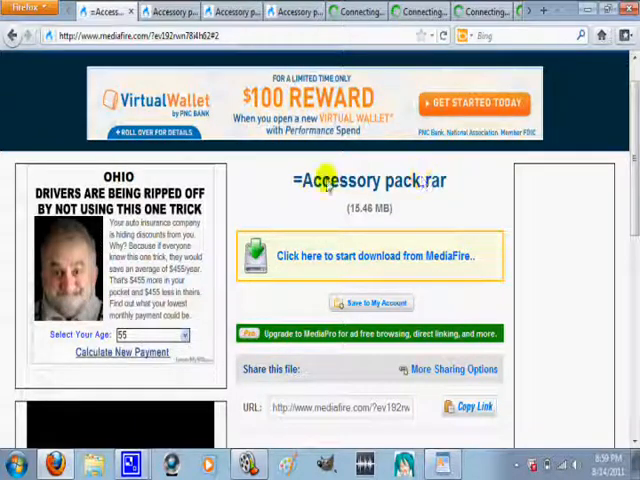
mouse_move(455, 197)
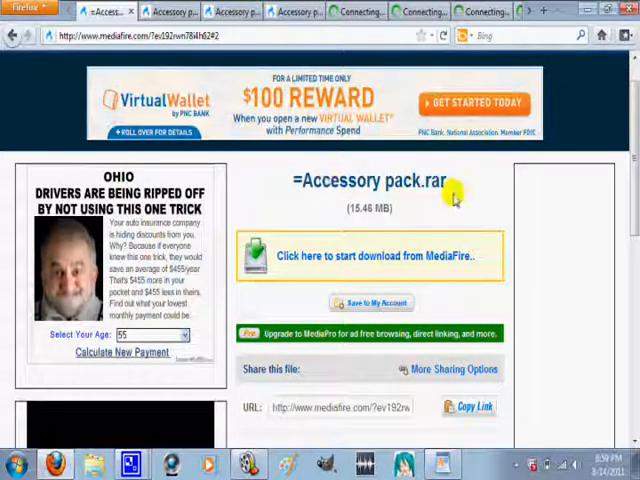
mouse_move(532, 204)
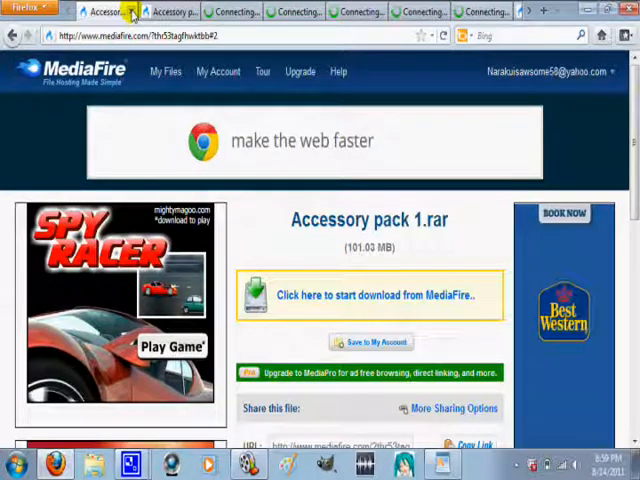
Step: Close the Accessory pack 1, 5 and 9 download tabs one after another
left_click(131, 11)
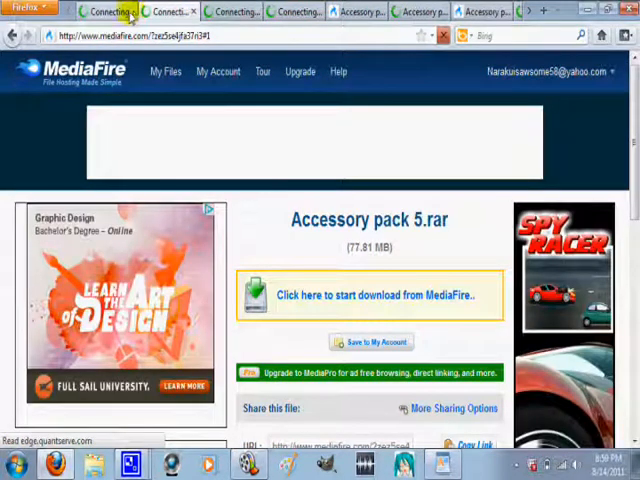
left_click(110, 11)
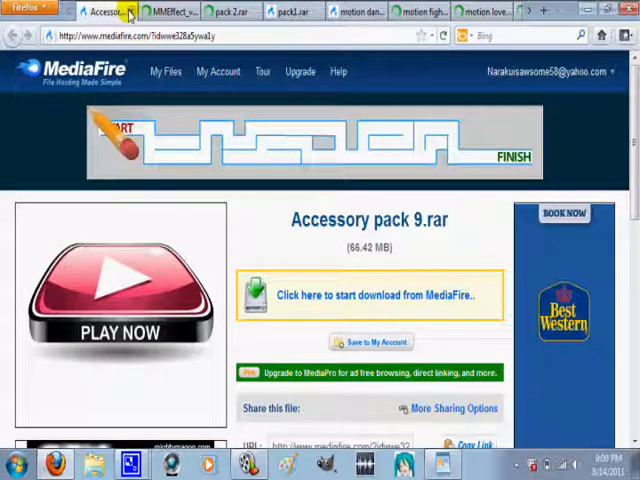
left_click(180, 14)
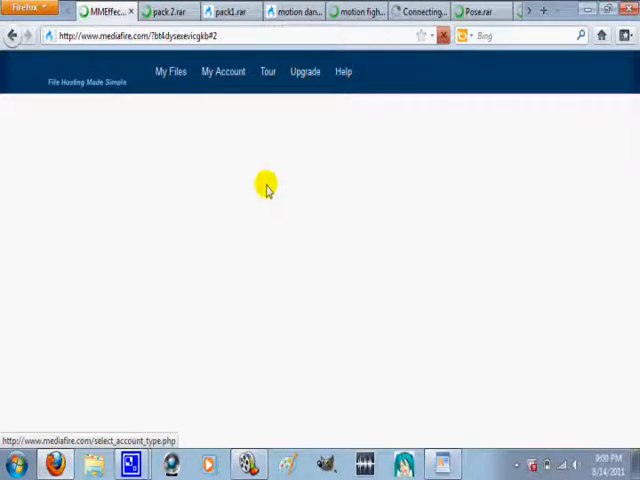
mouse_move(391, 291)
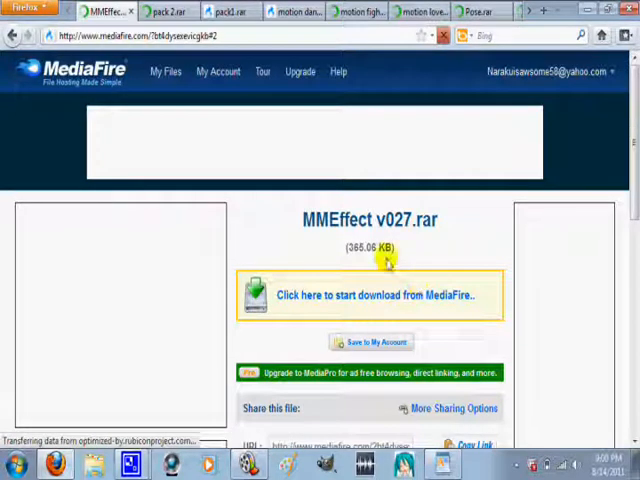
mouse_move(437, 218)
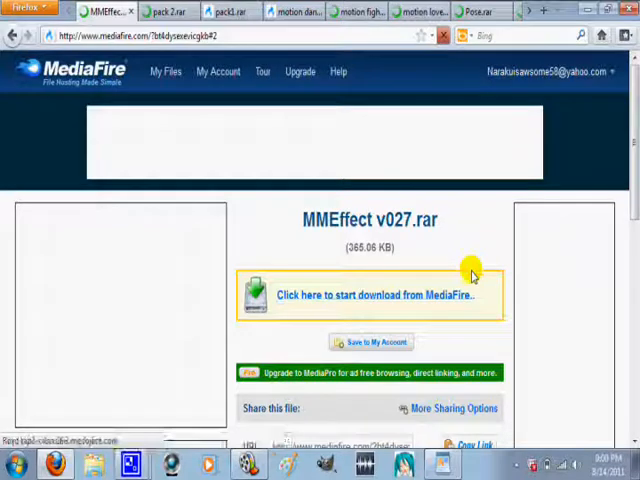
mouse_move(268, 157)
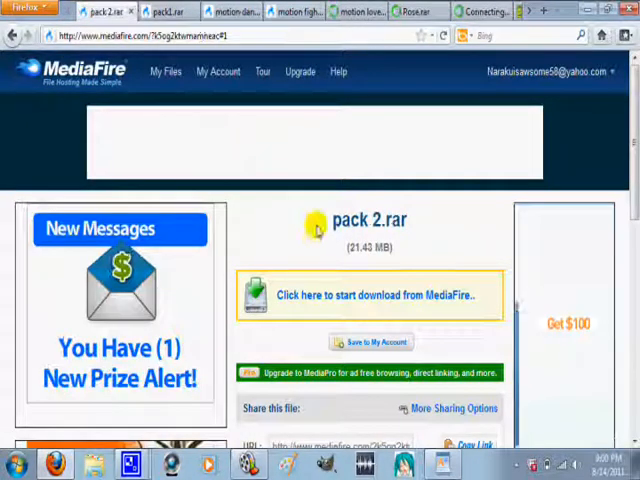
mouse_move(399, 270)
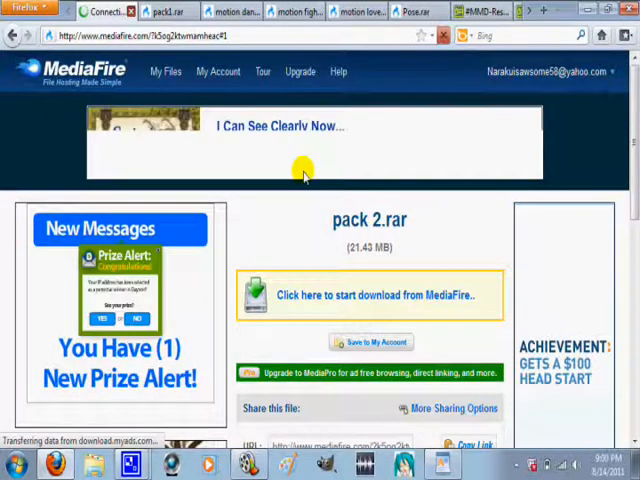
Step: Close the pack 2, pack1, motion dancing and motion fighting download tabs
left_click(95, 14)
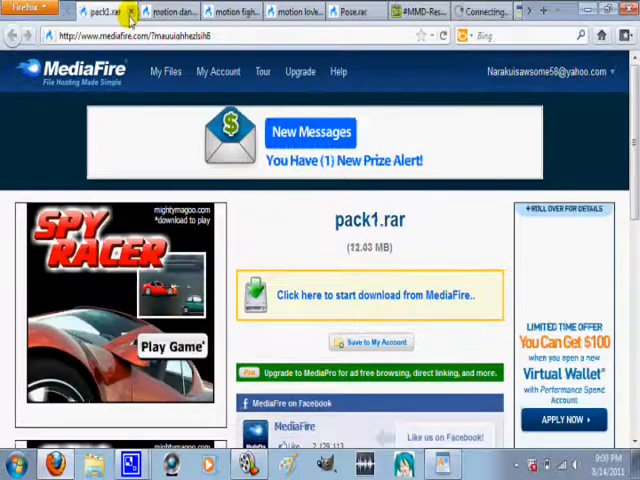
left_click(178, 15)
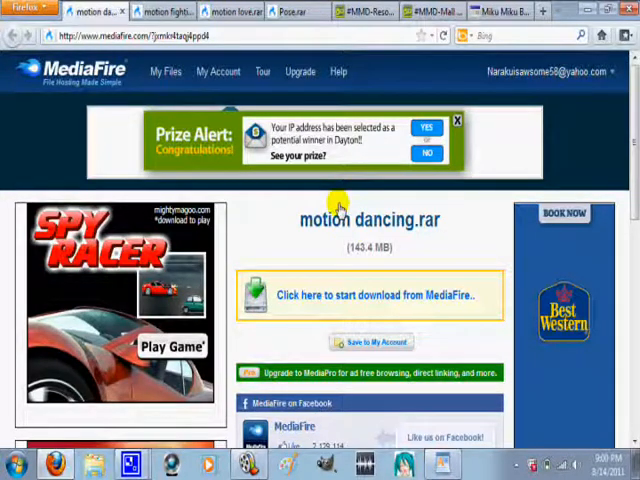
mouse_move(318, 233)
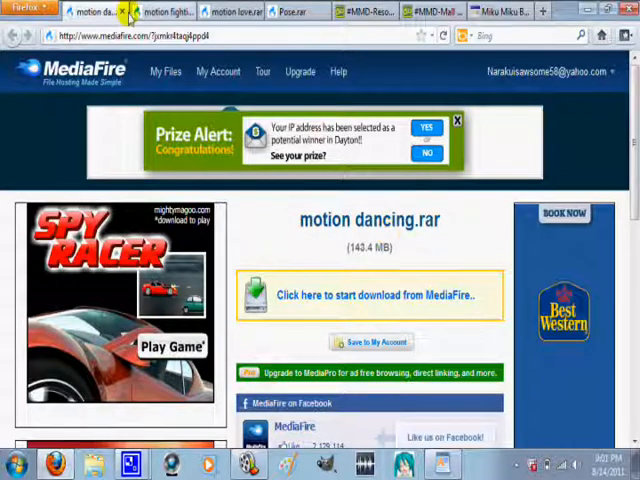
mouse_move(122, 17)
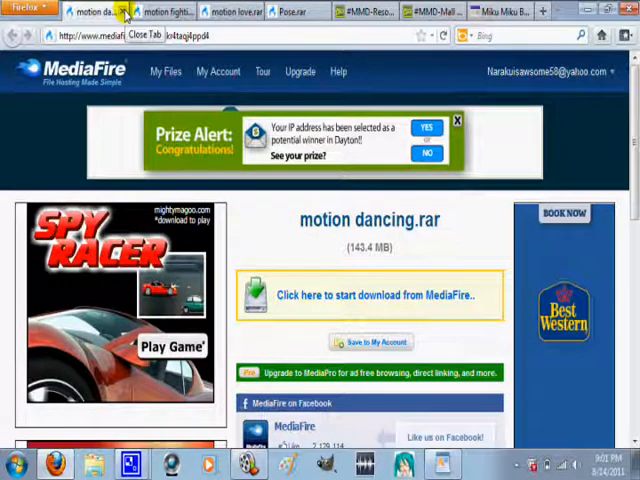
left_click(127, 16)
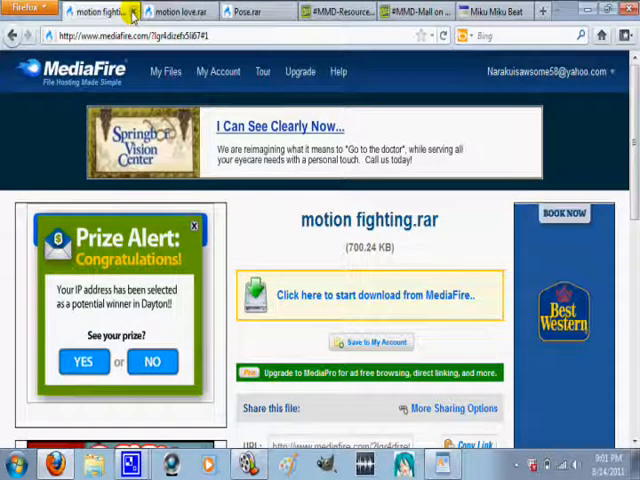
left_click(128, 11)
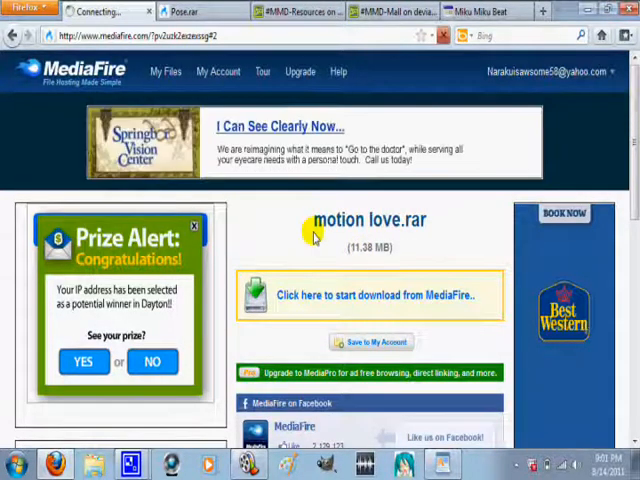
mouse_move(217, 68)
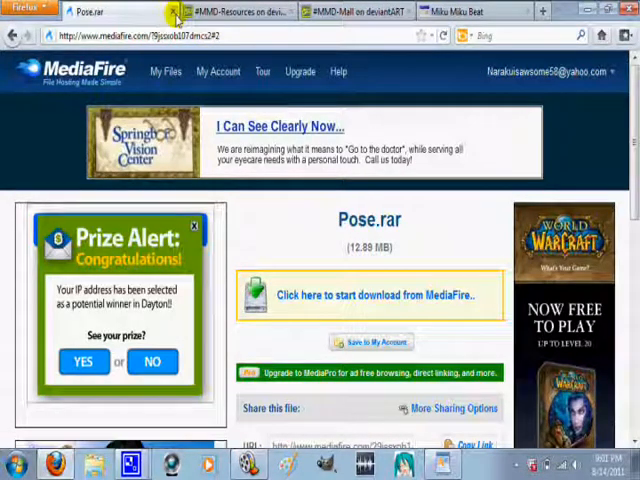
Step: Close the Pose.rar tab and scroll through the #MMD-Resources group page
left_click(240, 11)
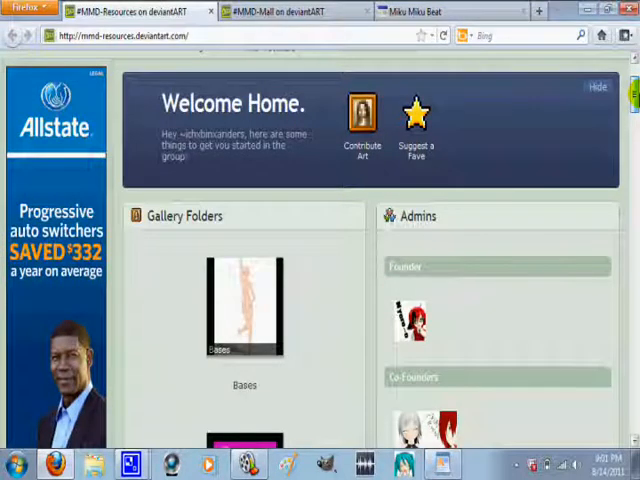
scroll("down", 3)
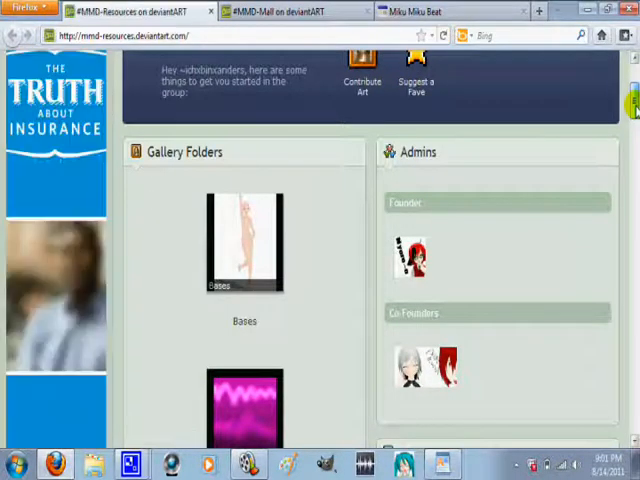
scroll("down", 3)
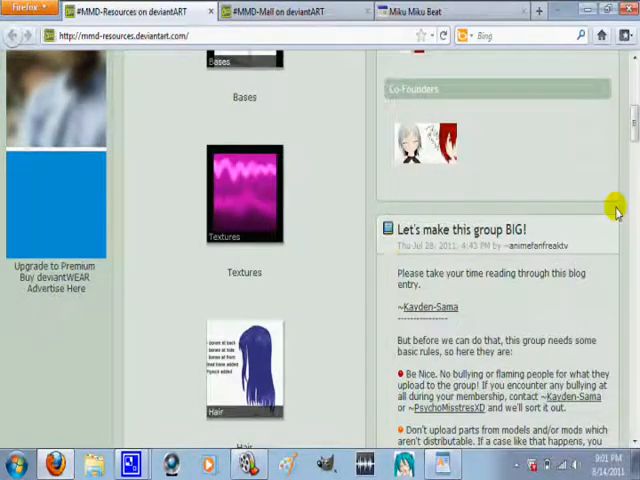
scroll("down", 3)
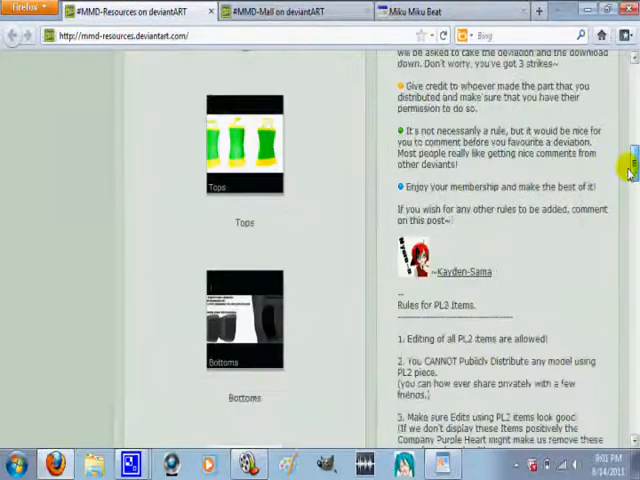
scroll("down", 3)
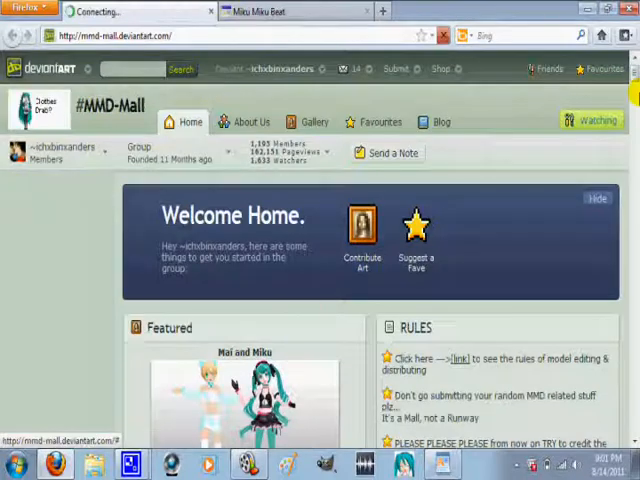
Step: Scroll through the #MMD-Mall group's gallery folders
scroll("down", 3)
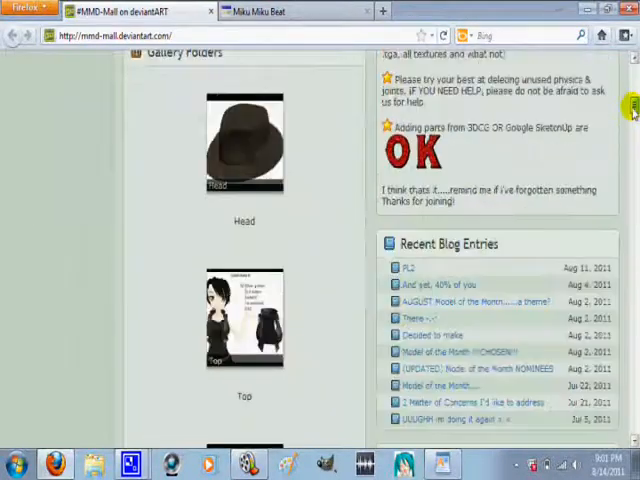
scroll("down", 3)
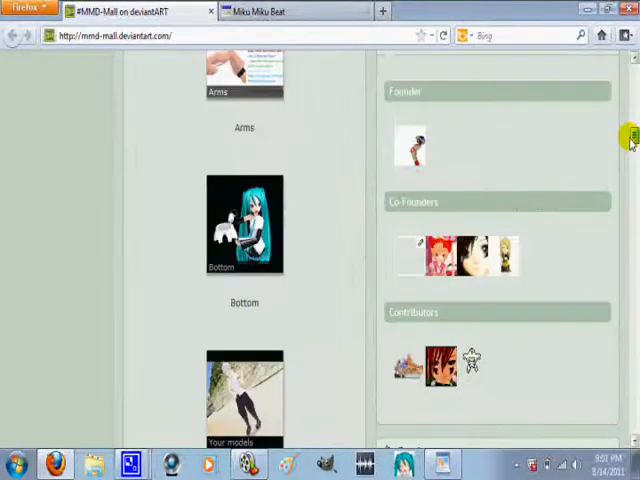
scroll("down", 3)
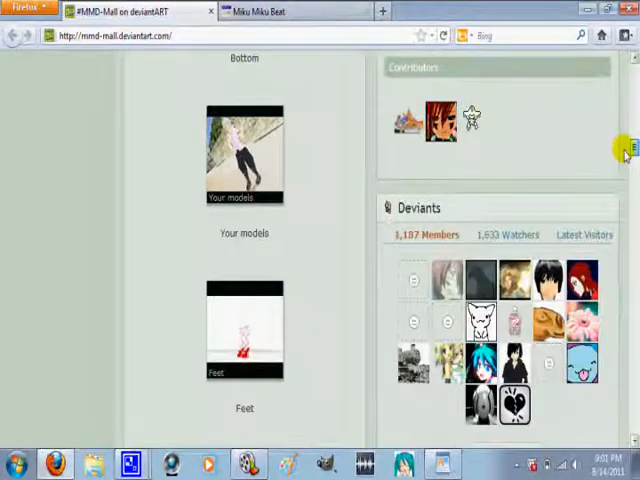
scroll("down", 3)
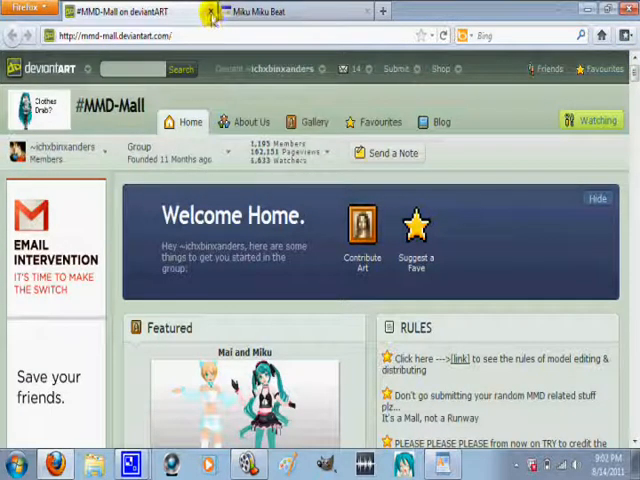
Step: Close the #MMD-Mall tab and scroll Miku Miku Beat to the MME Version 0.27 post
left_click(209, 14)
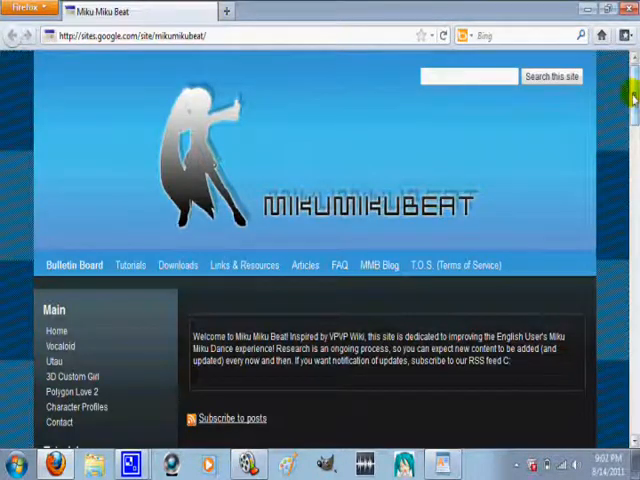
scroll("down", 3)
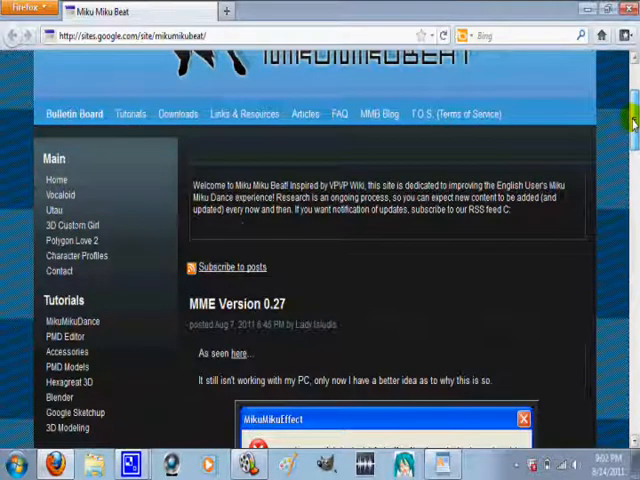
scroll("down", 3)
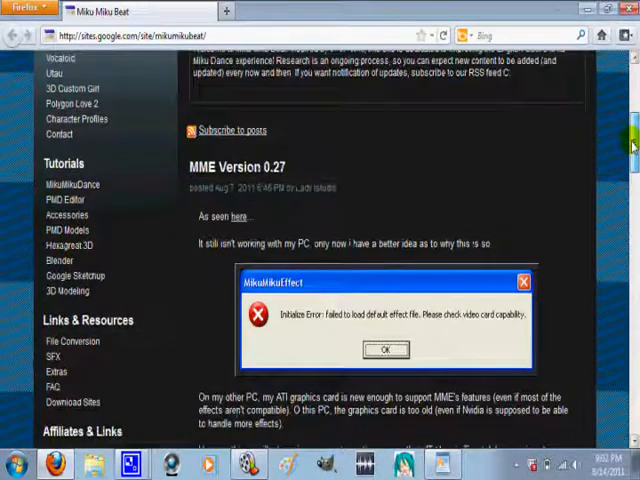